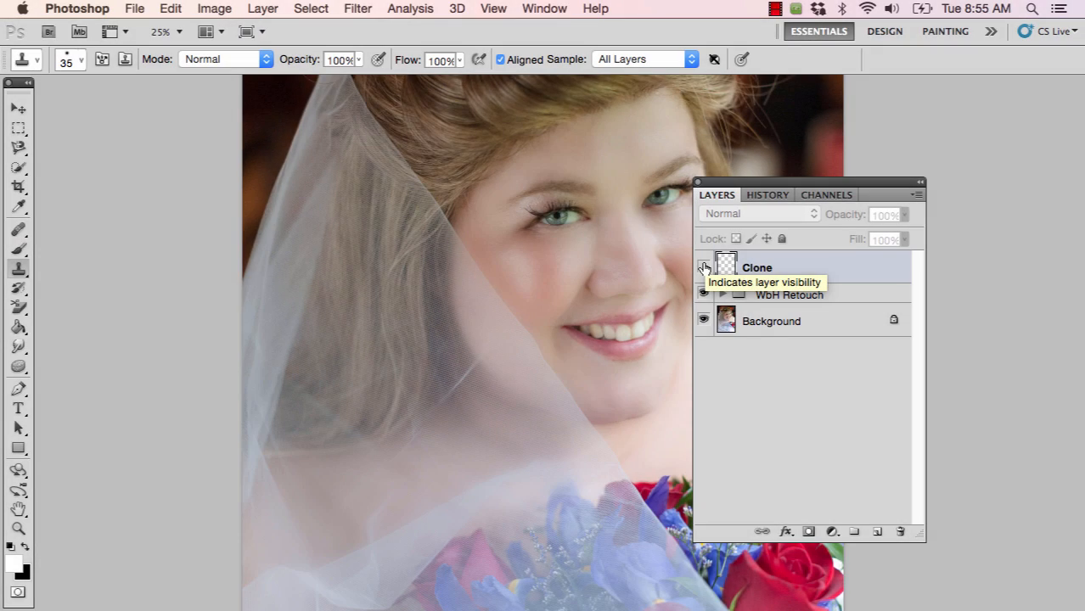
Compare the Clone layer's visibility, then delete it leaving only WbH Retouch and Background.
click(703, 268)
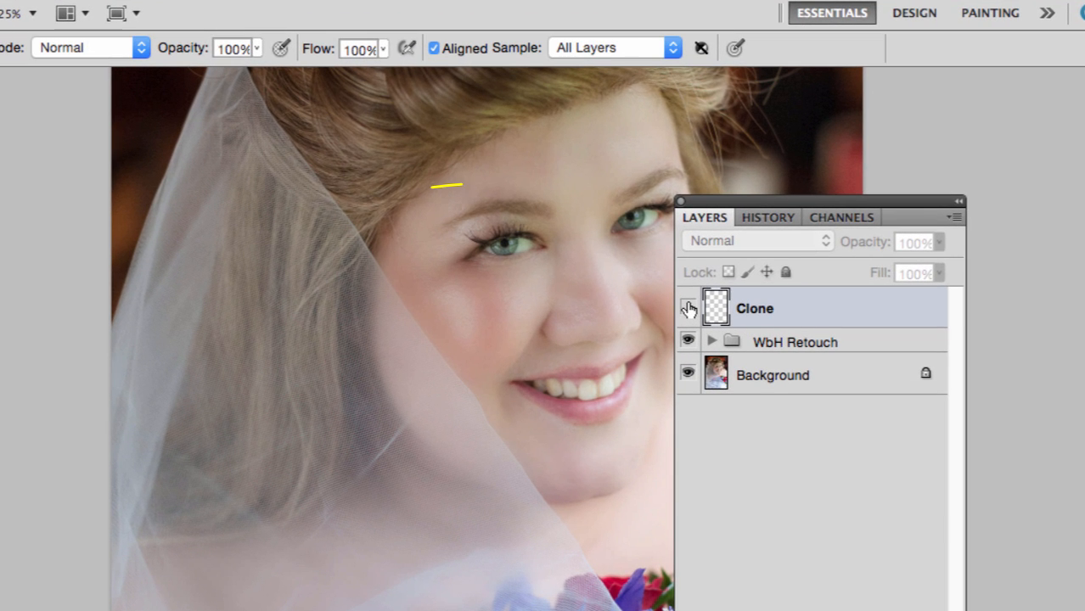
drag(434, 180, 568, 287)
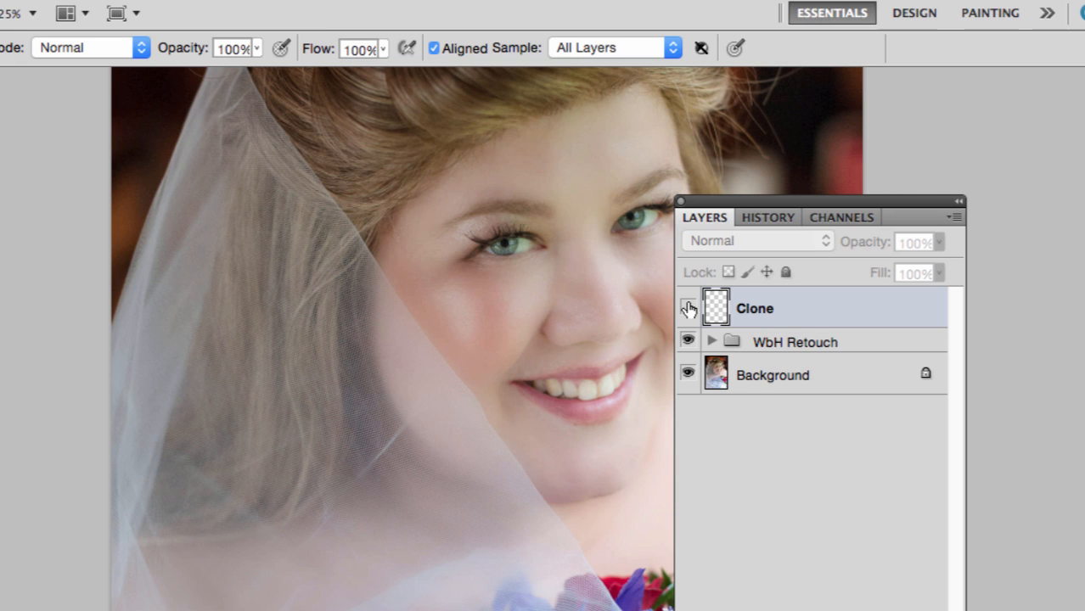
click(689, 309)
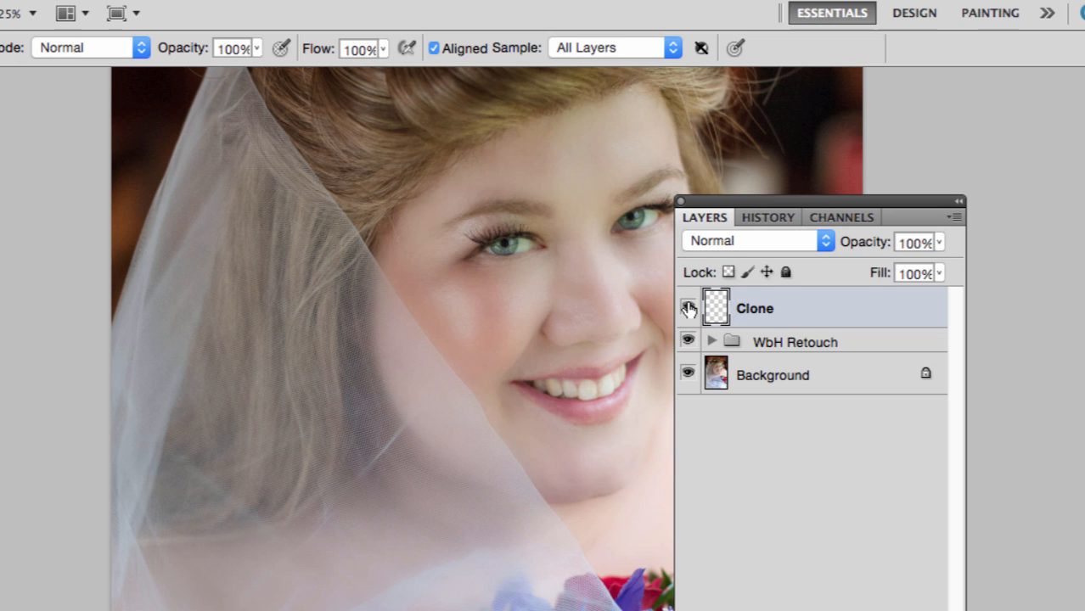
click(688, 309)
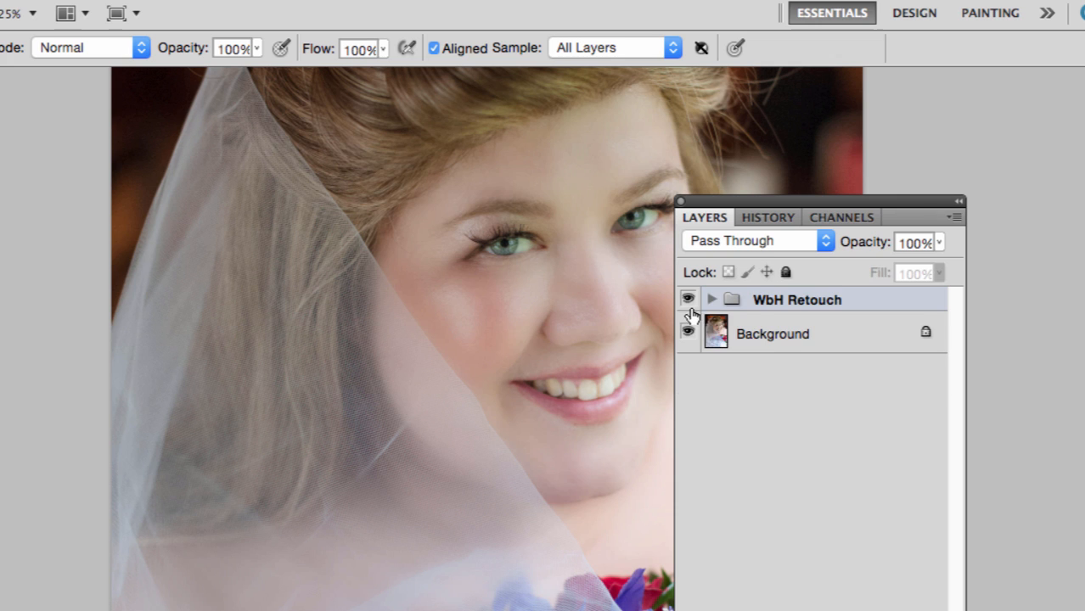
click(688, 299)
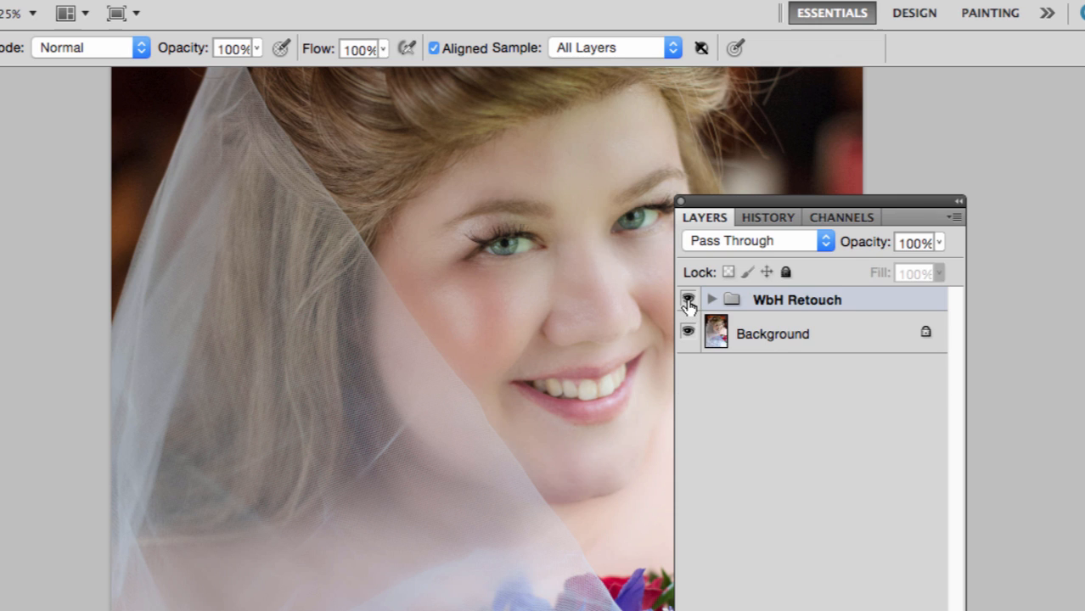
click(687, 298)
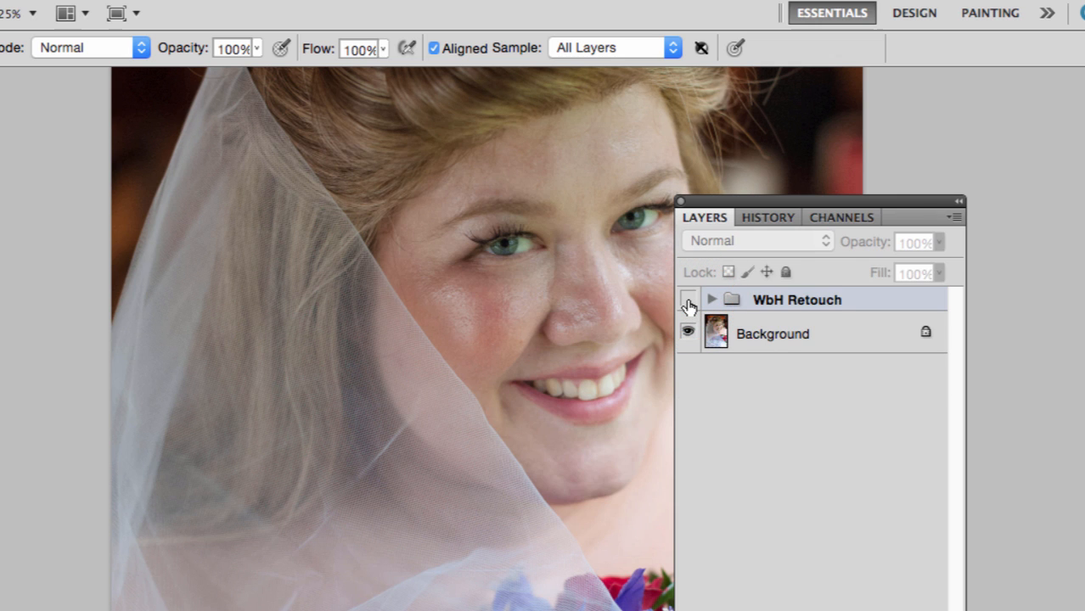
click(686, 299)
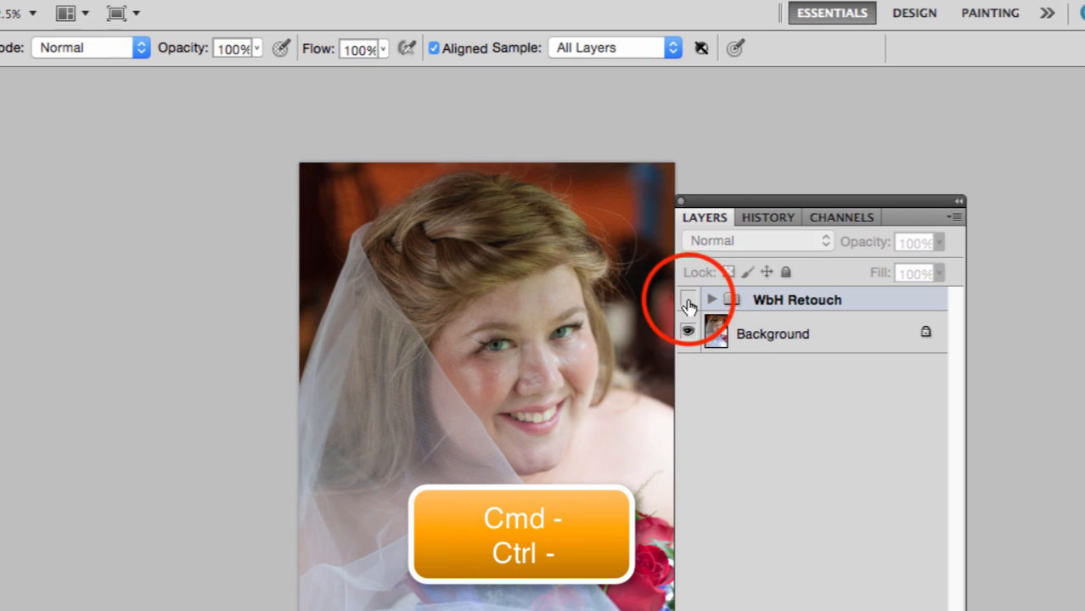
click(687, 298)
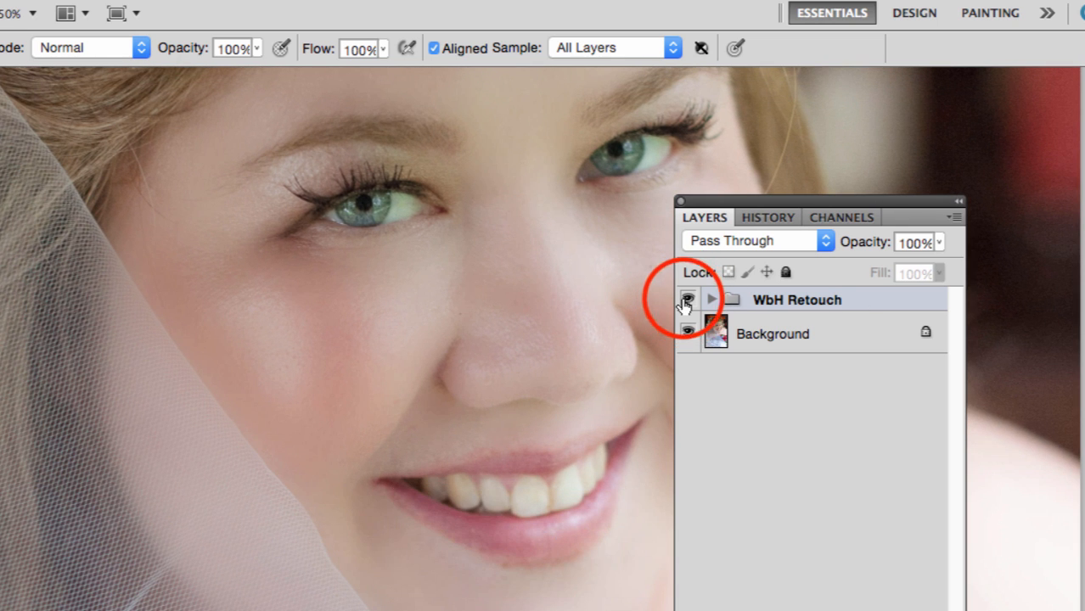
click(688, 299)
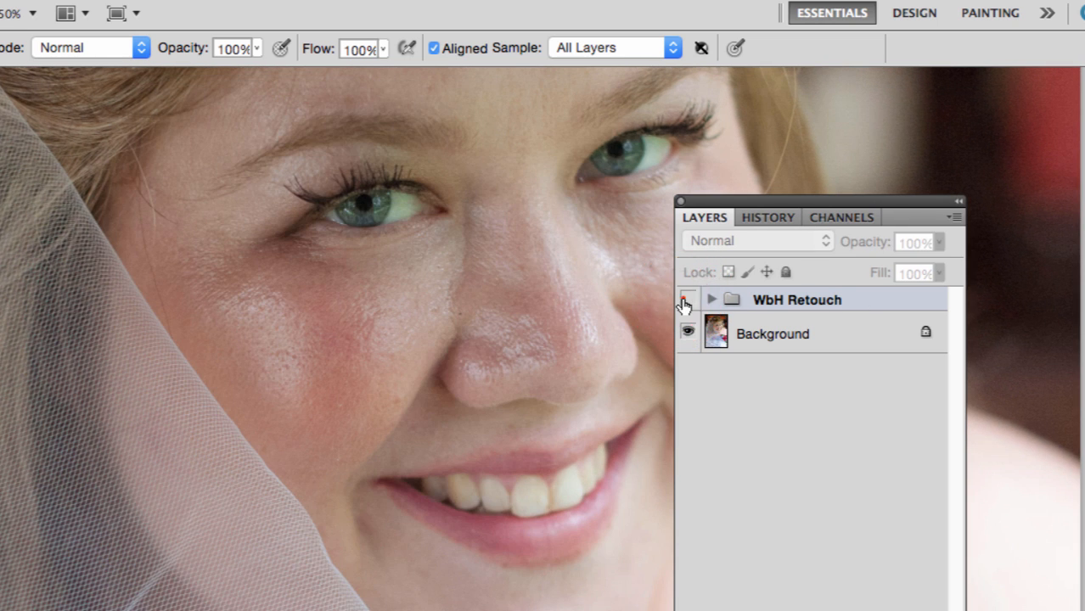
click(687, 302)
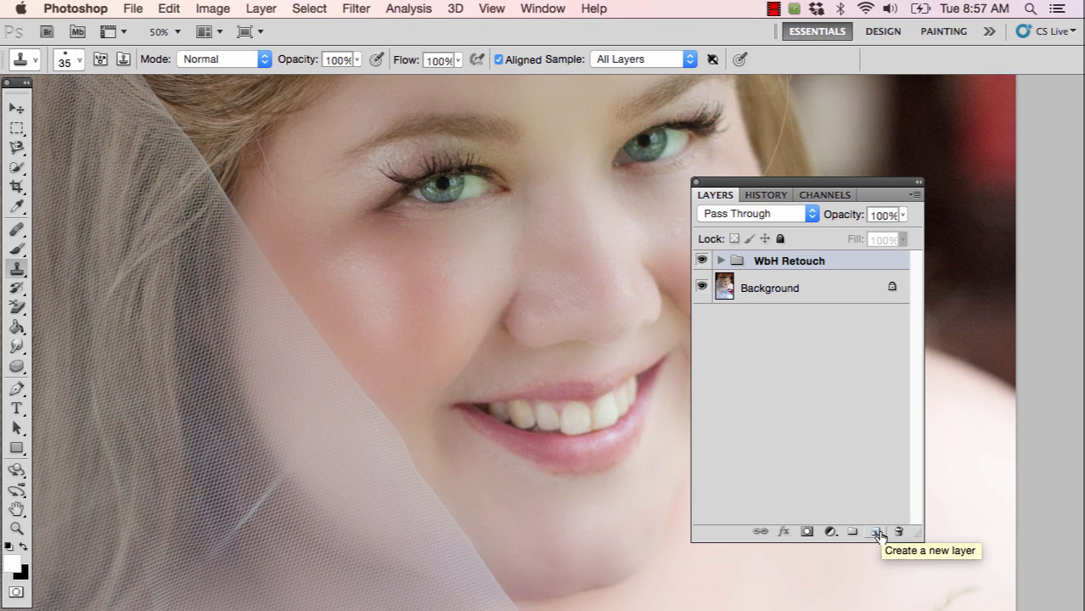
mouse_move(863, 455)
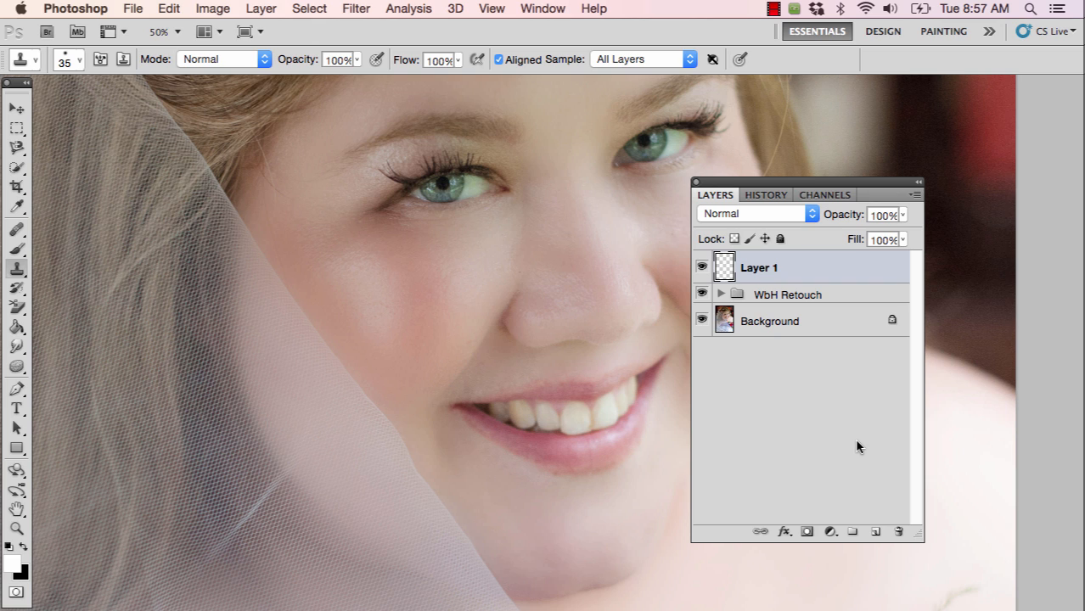
Keep the Clone Stamp tool active while adding empty Layer 1 above WbH Retouch.
key(s)
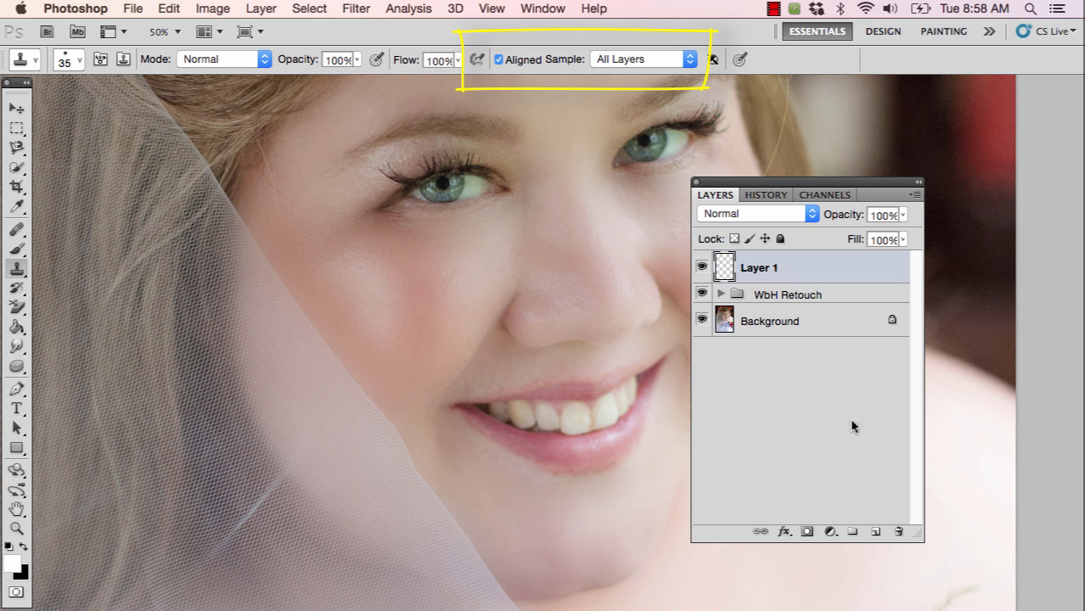
click(658, 60)
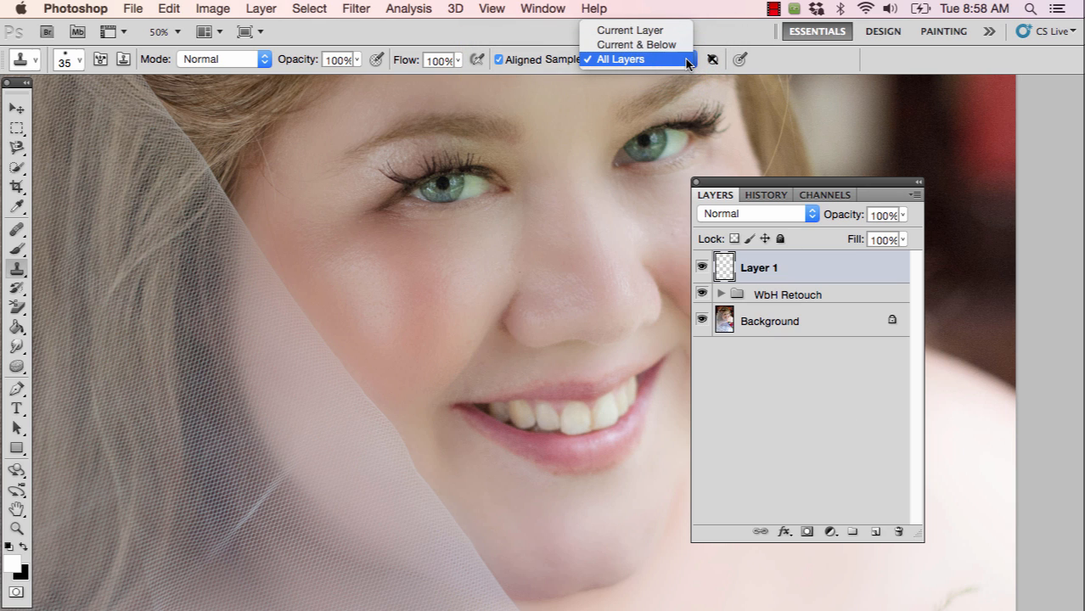
click(628, 59)
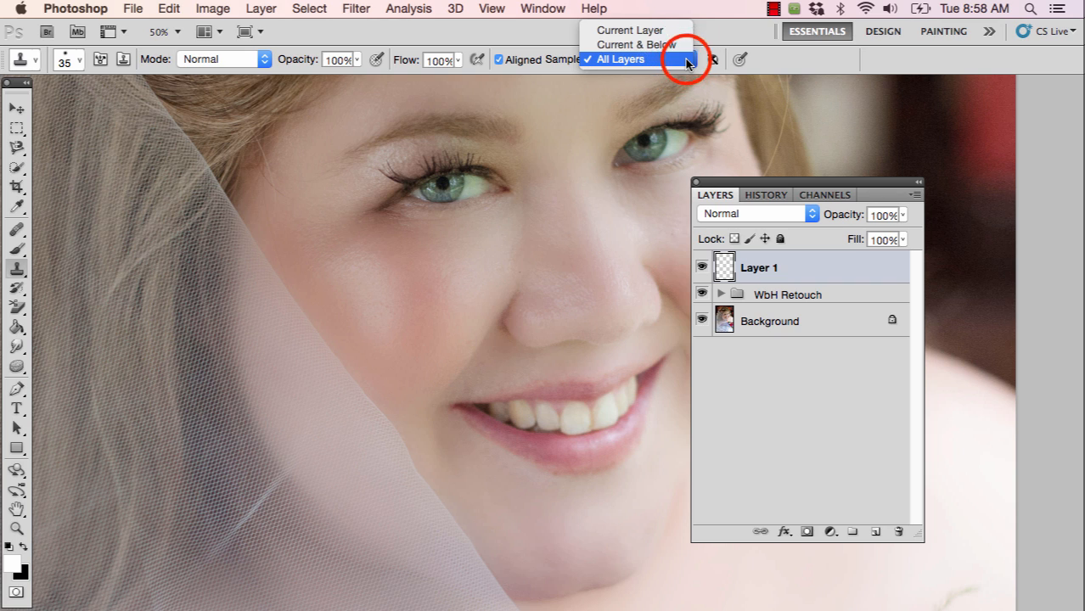
click(630, 59)
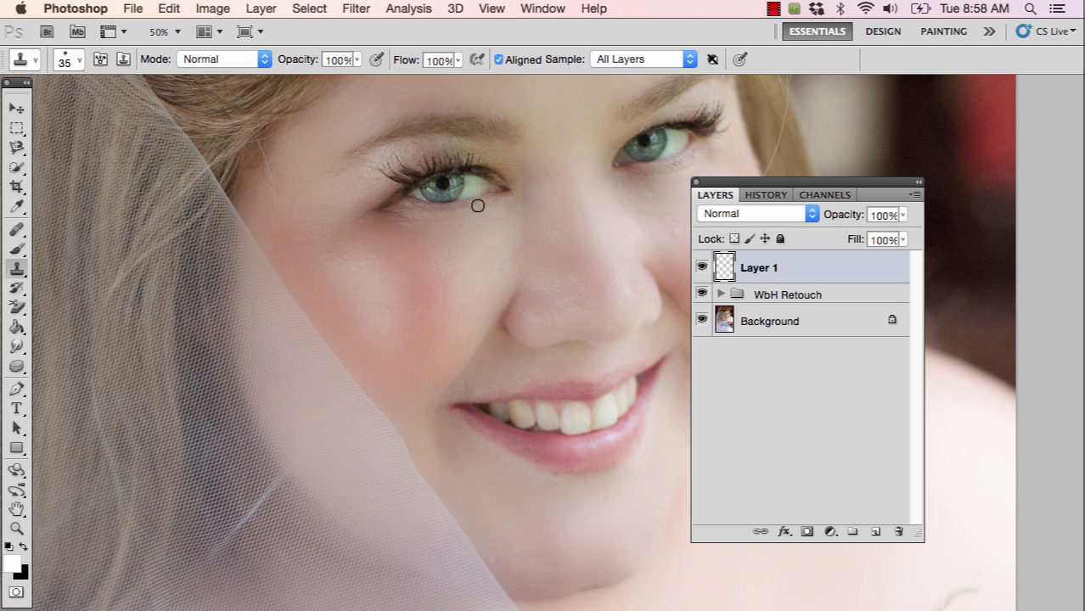
mouse_move(445, 173)
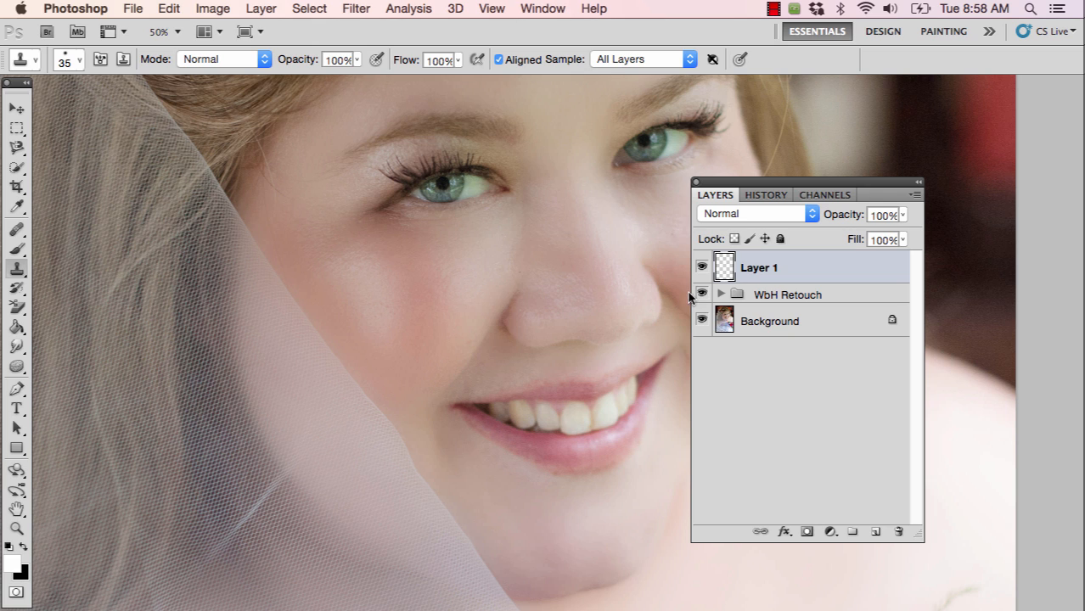
Clone sampled lashes onto Layer 1 over the gap in the left eye's lash line.
click(701, 267)
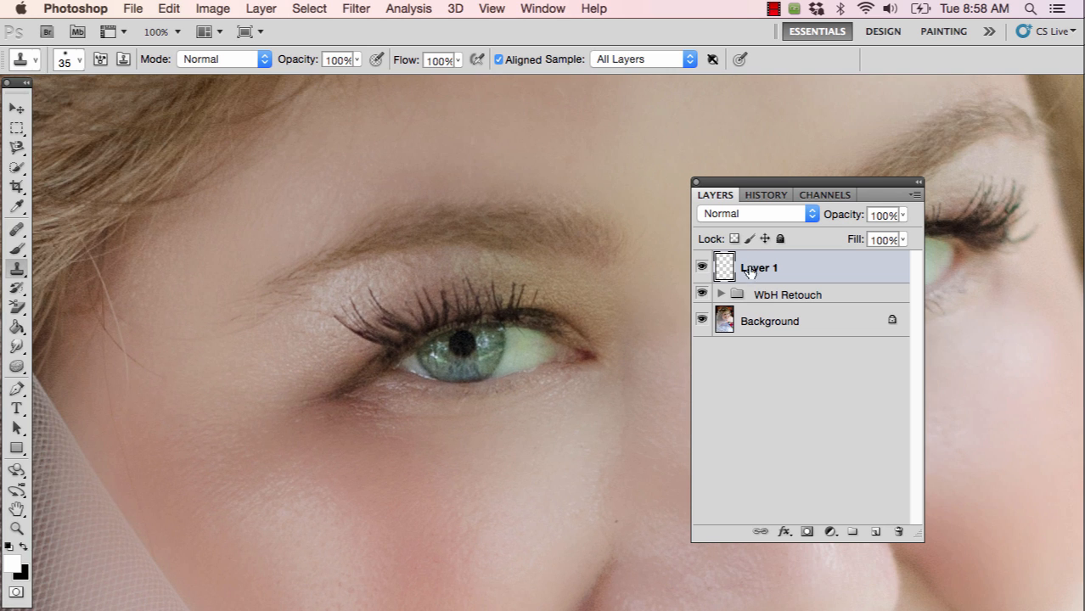
click(703, 266)
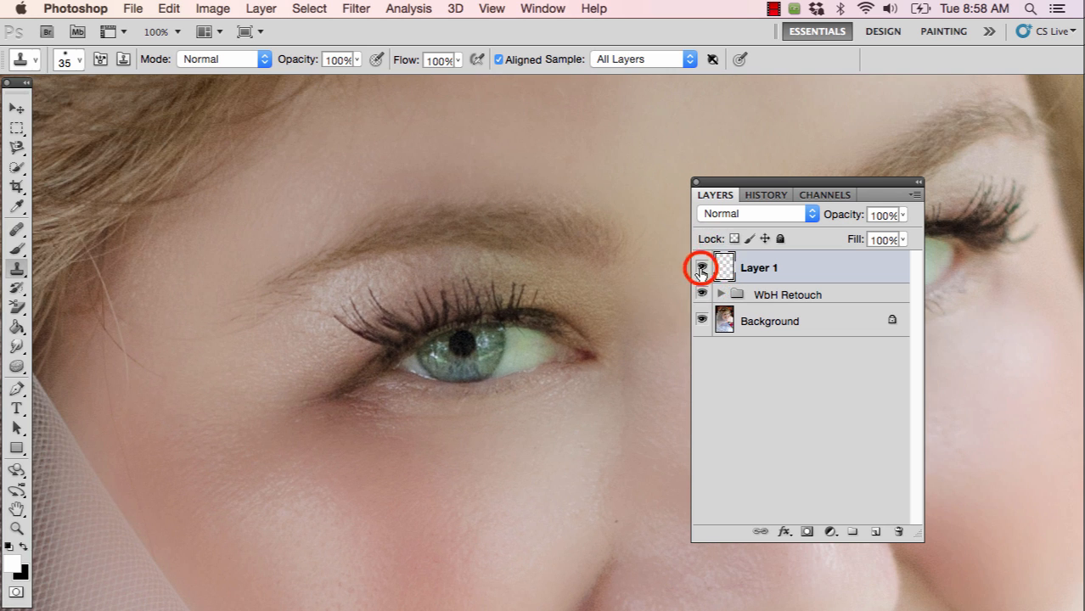
click(701, 266)
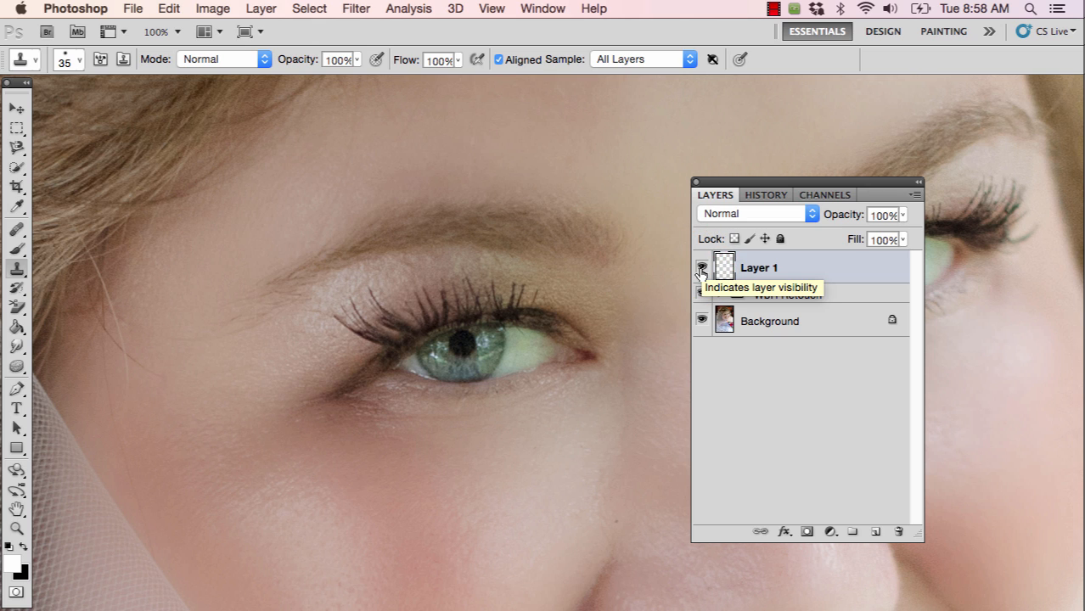
click(703, 269)
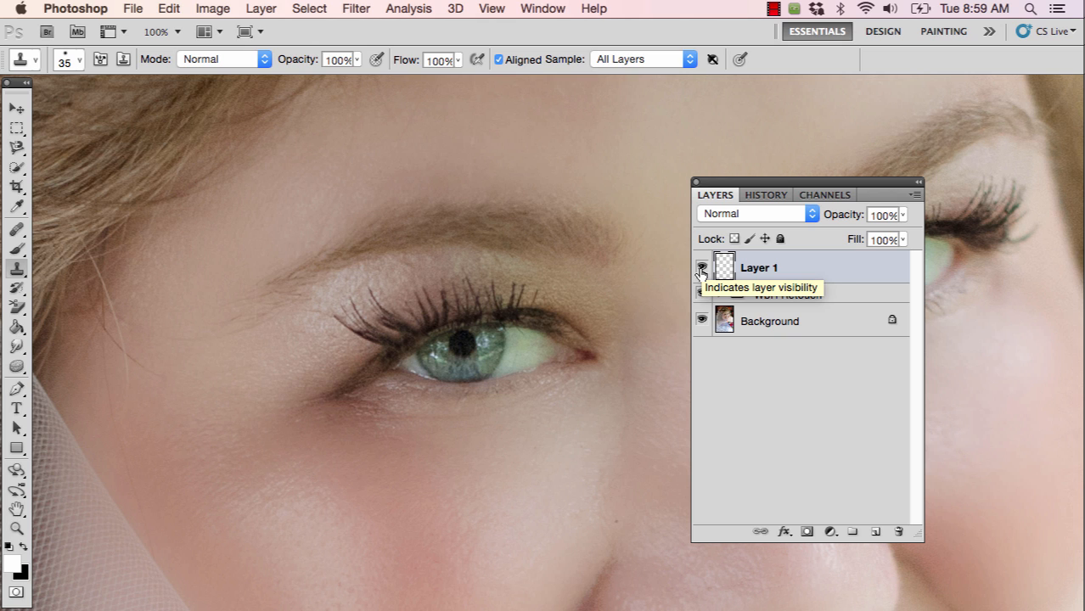
key(Cmd+T)
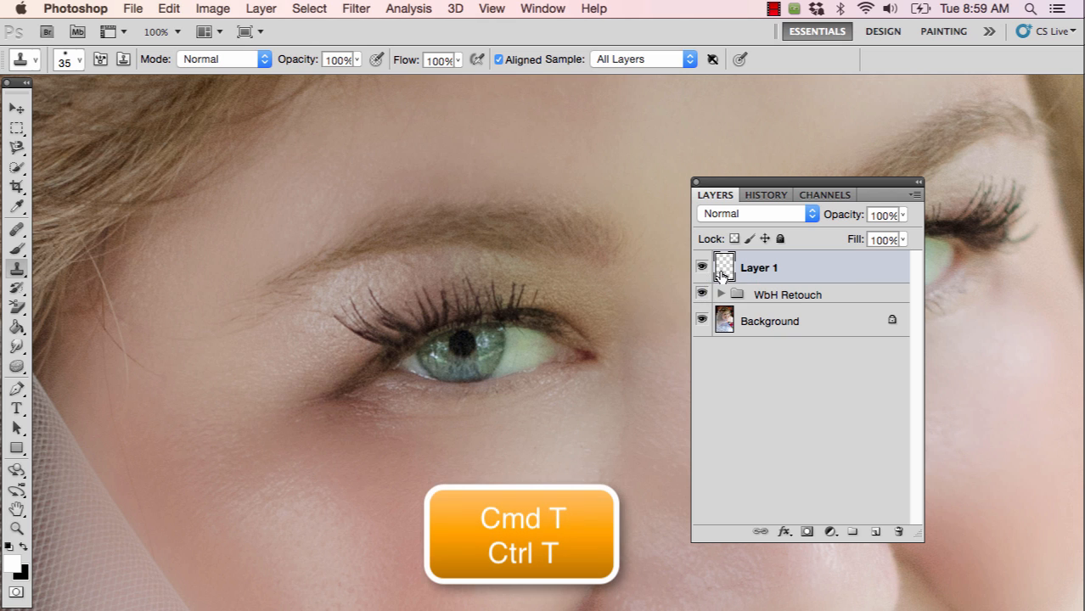
Free Transform Layer 1 and rotate the cloned lashes into line with the natural lash line.
key(cmd+t)
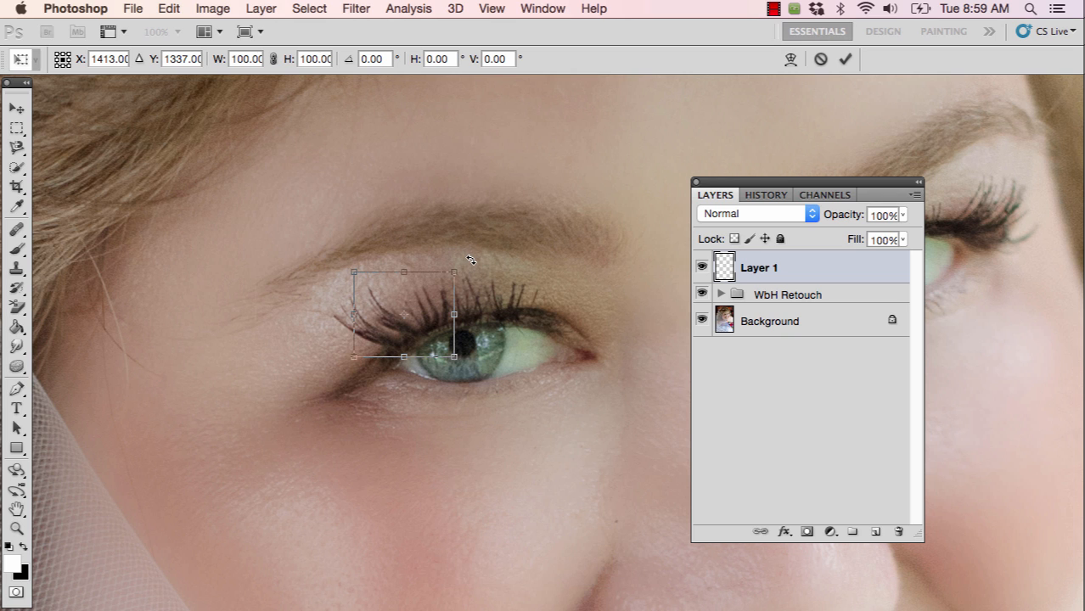
click(472, 258)
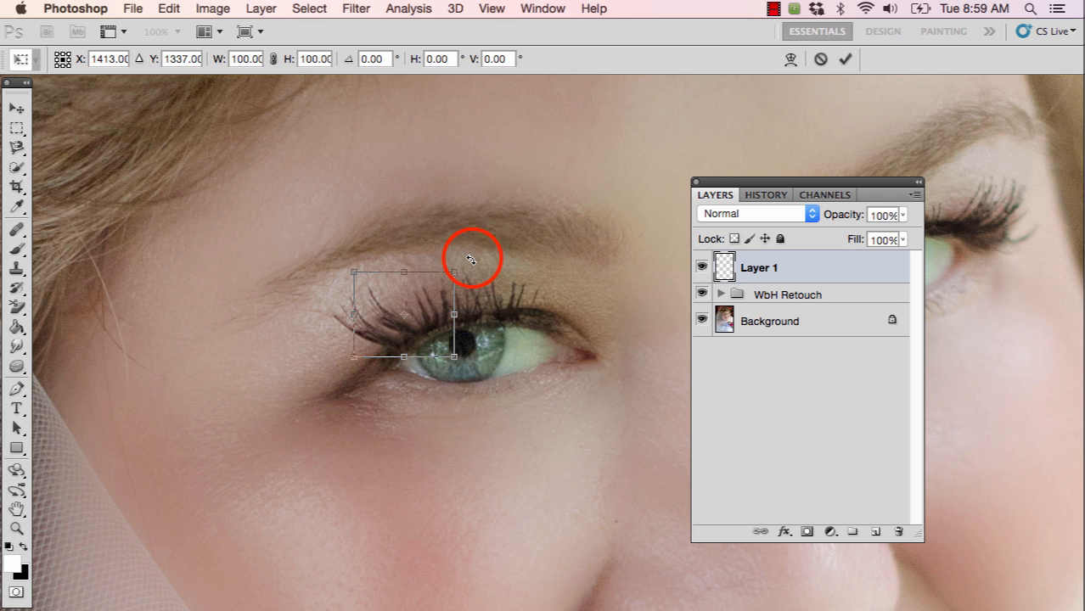
drag(472, 256, 476, 265)
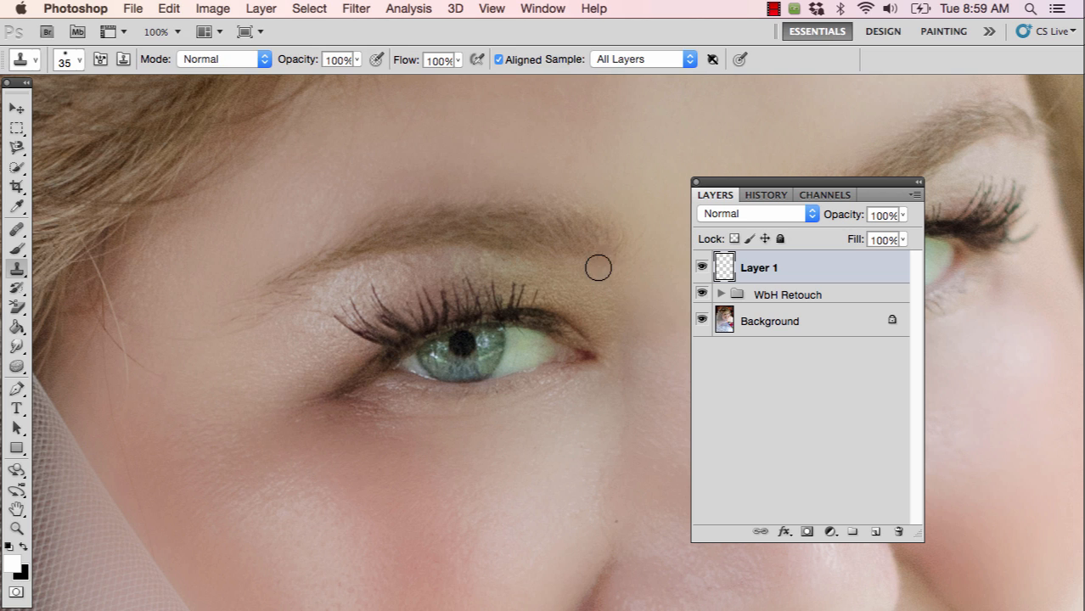
click(701, 266)
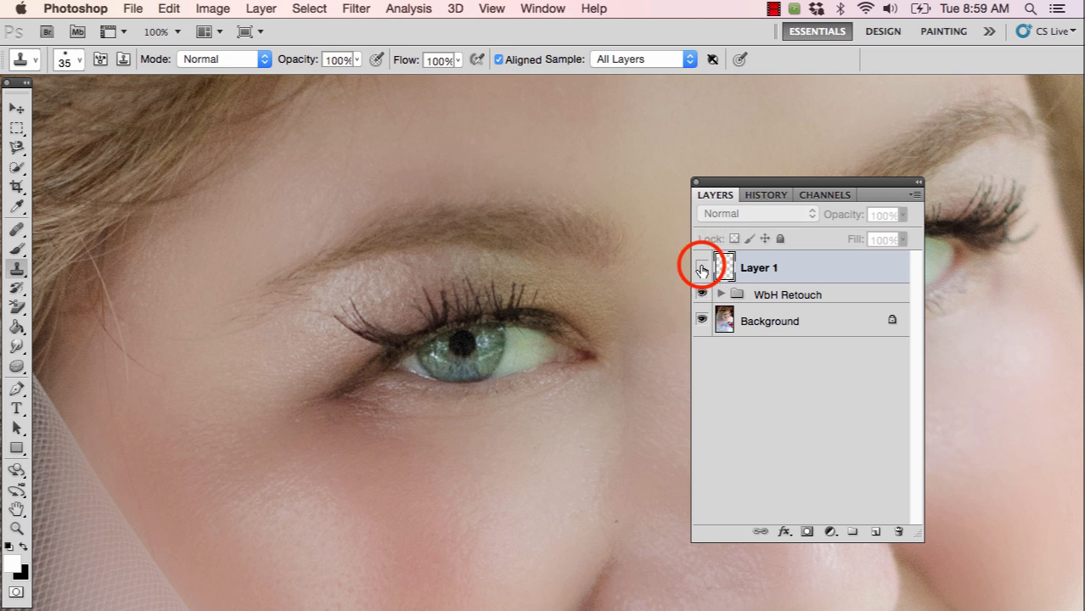
click(702, 268)
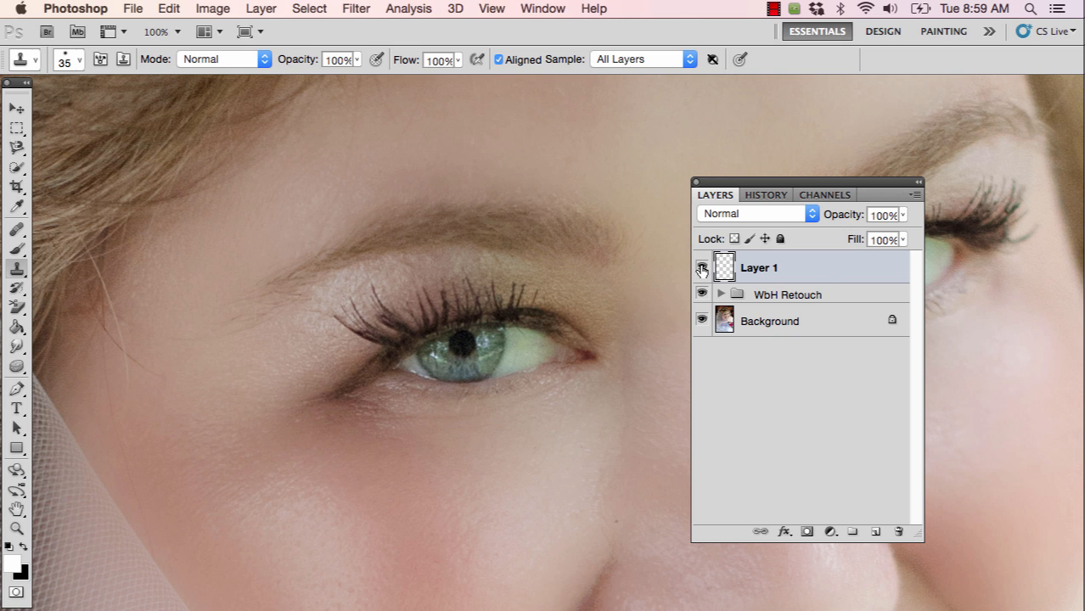
mouse_move(703, 268)
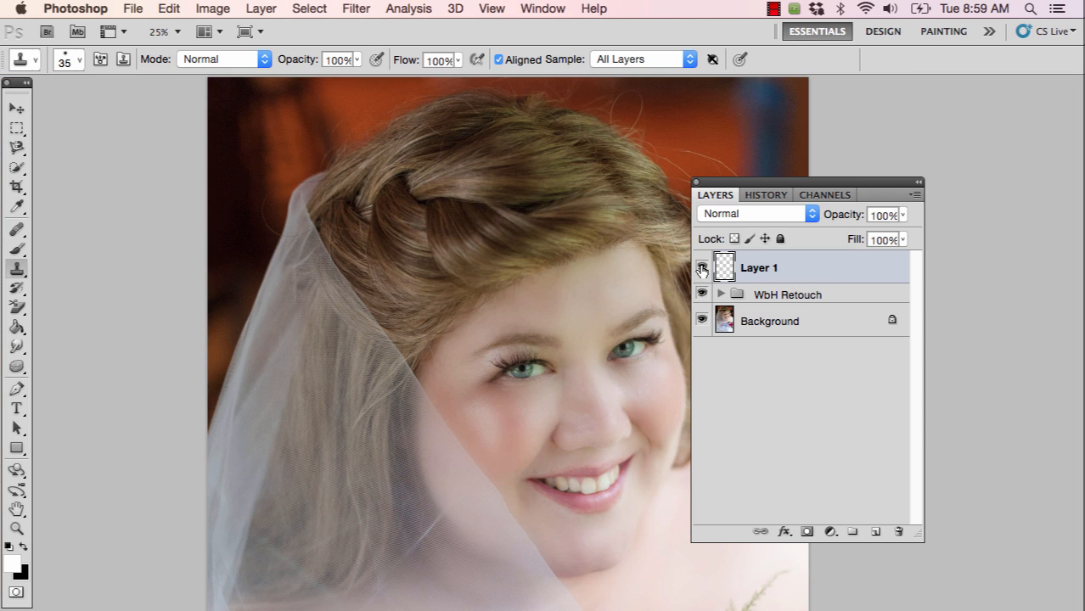
click(703, 268)
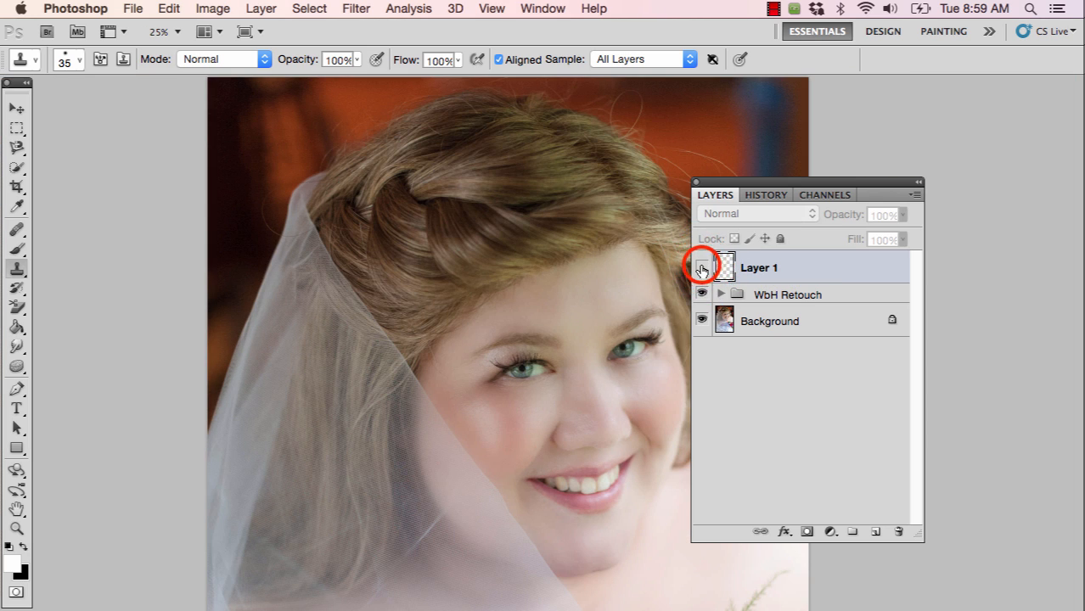
click(703, 268)
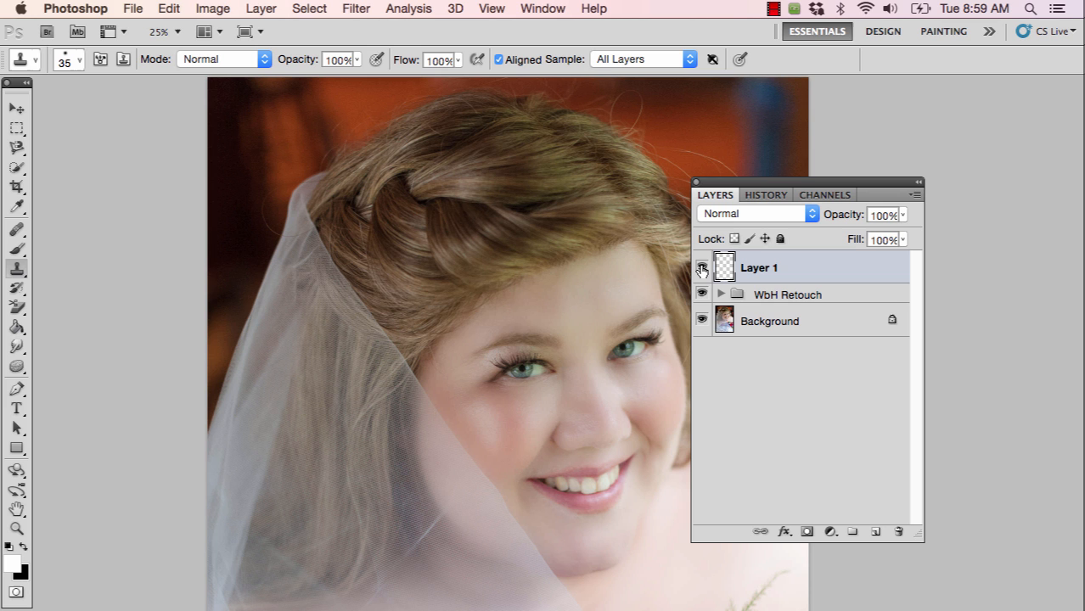